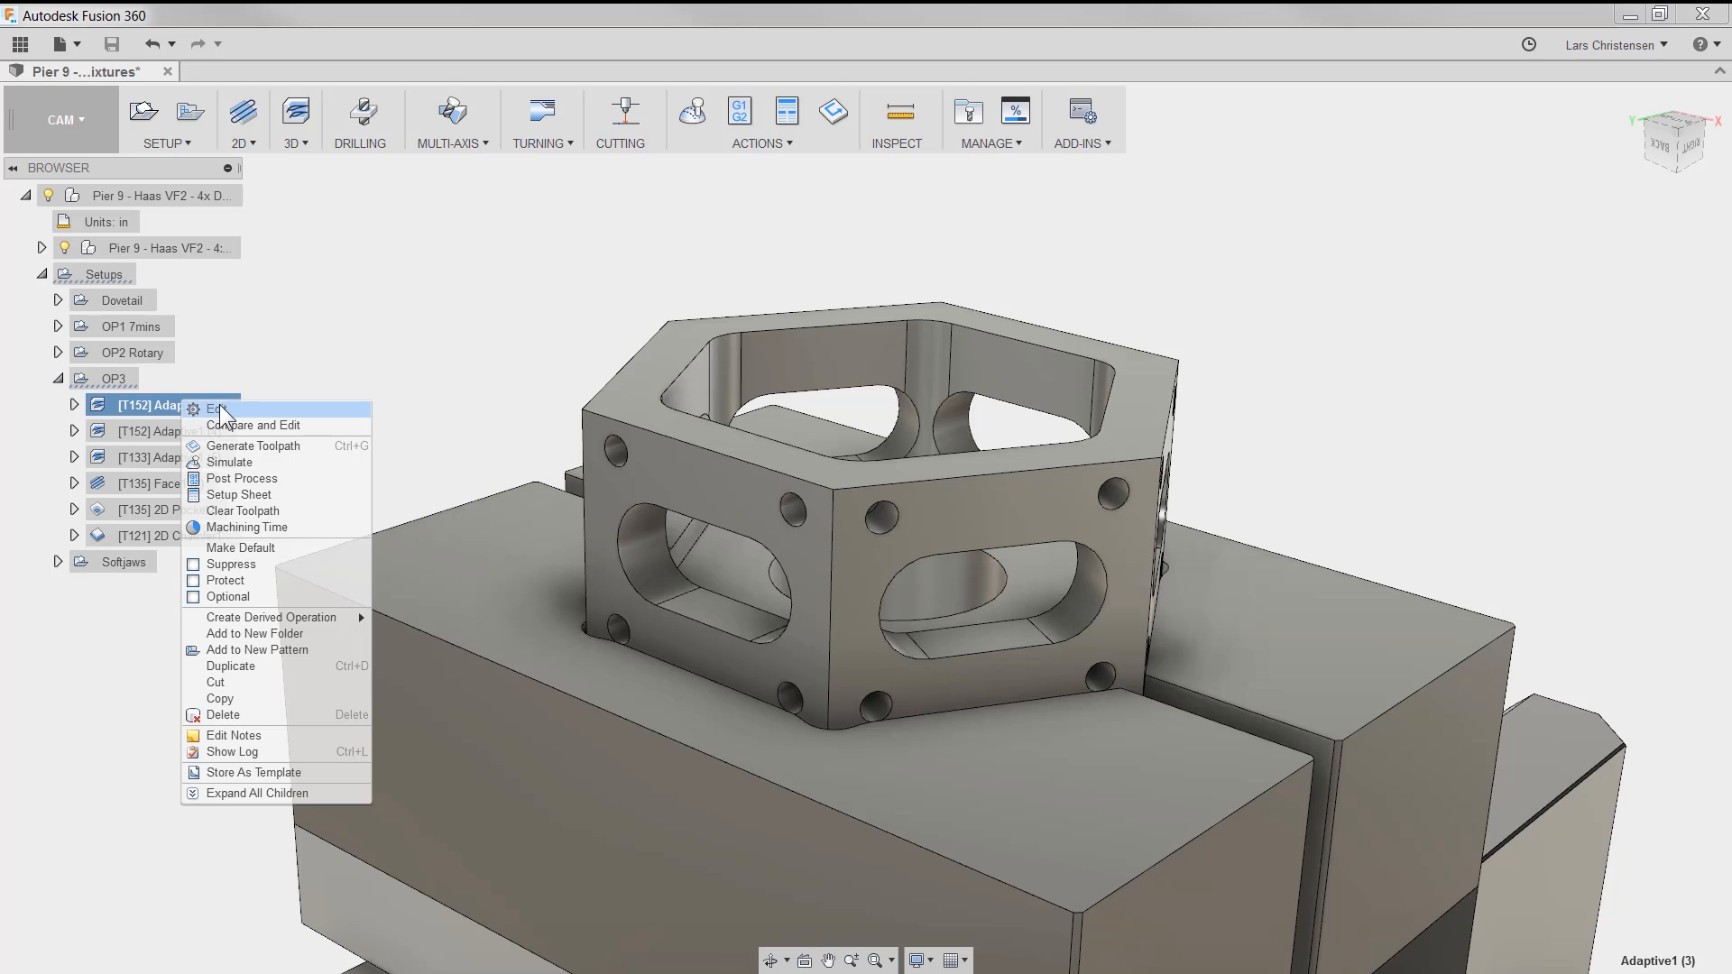
Review the adaptive operation's tool selection from the Alu Milling library and play the Adaptive1 simulation
left_click(215, 409)
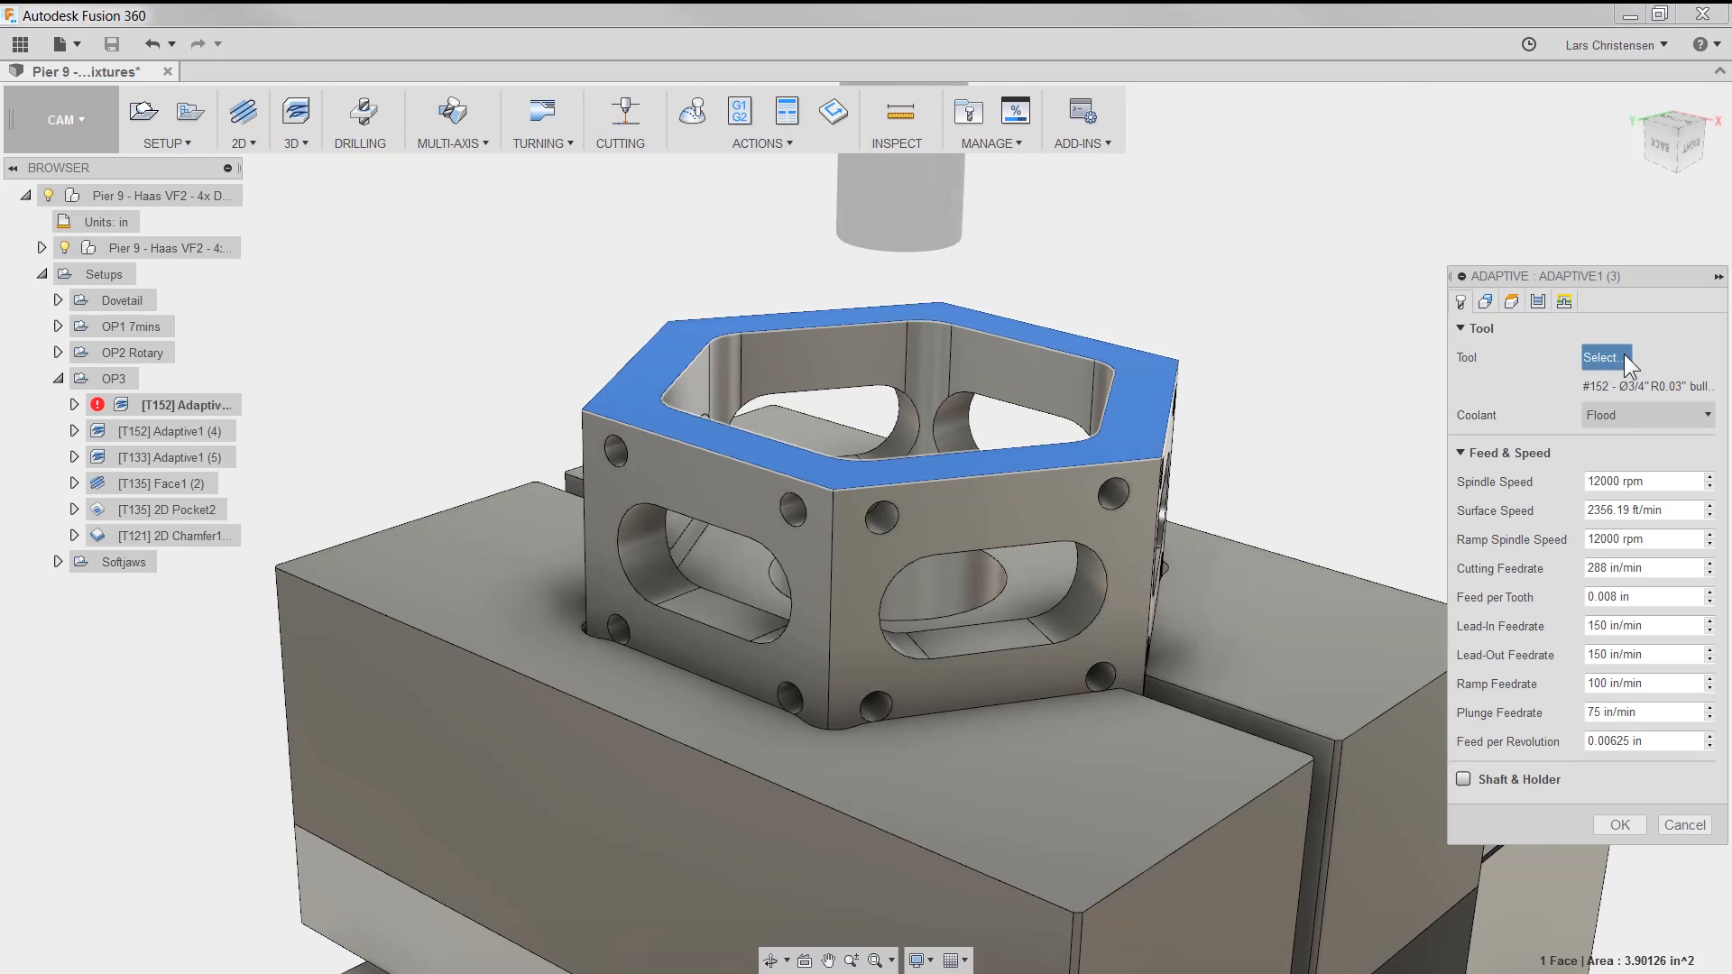
left_click(1602, 357)
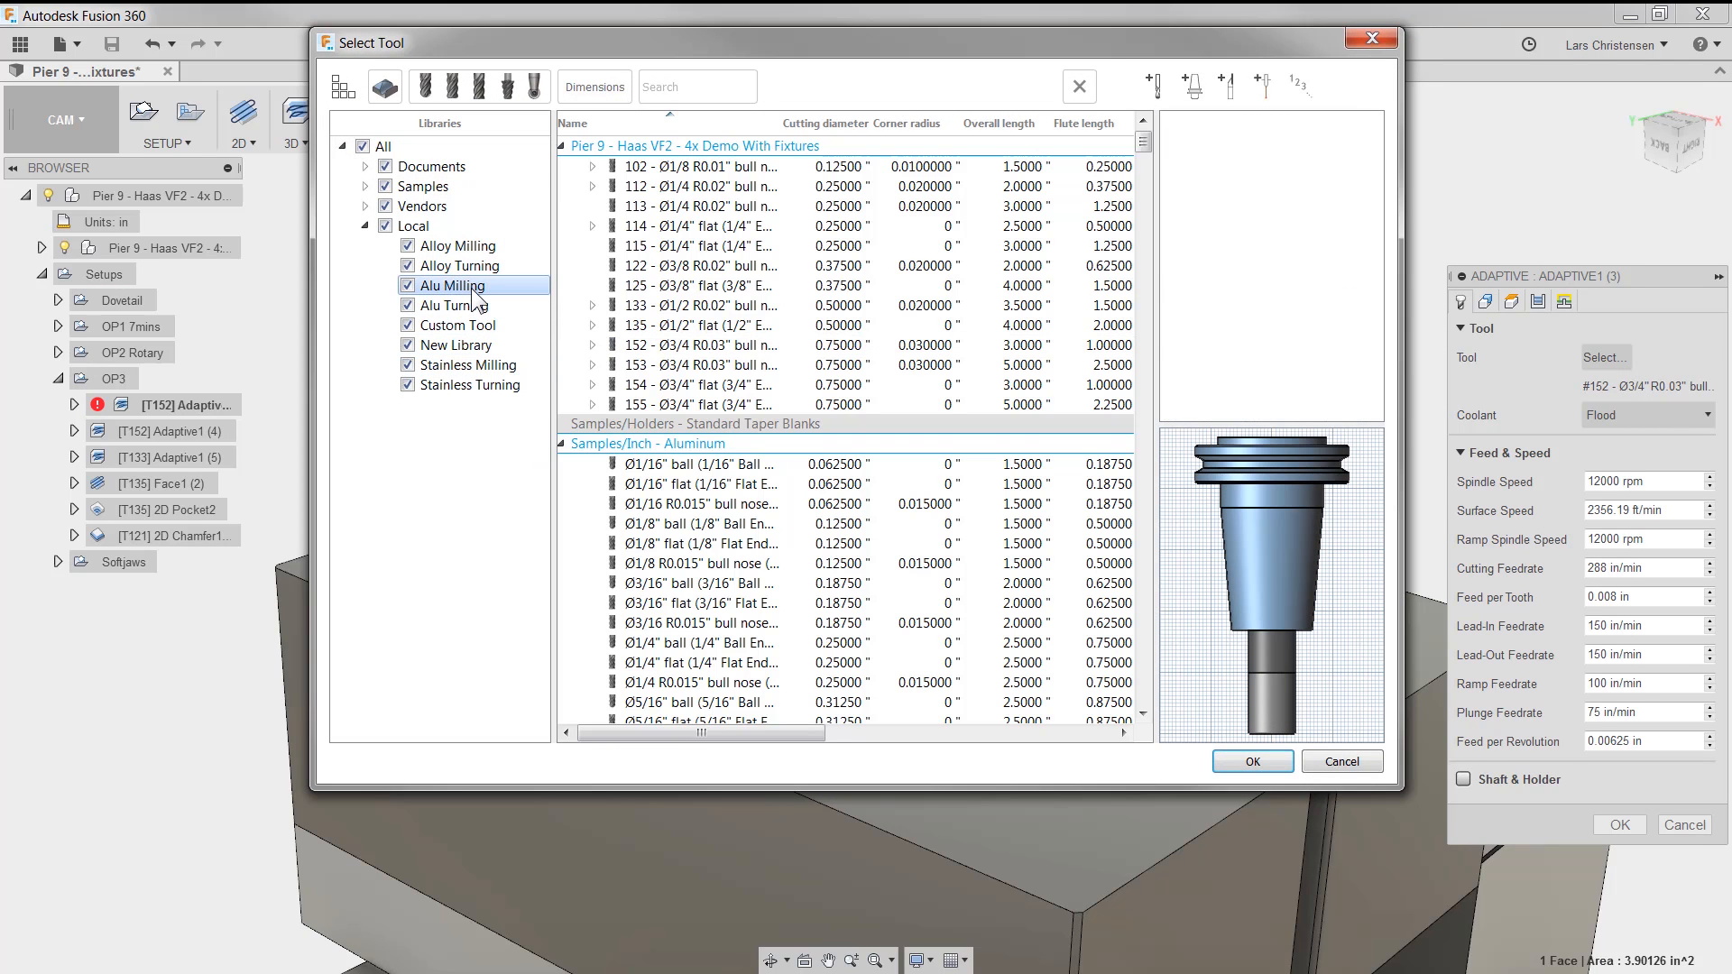
left_click(452, 285)
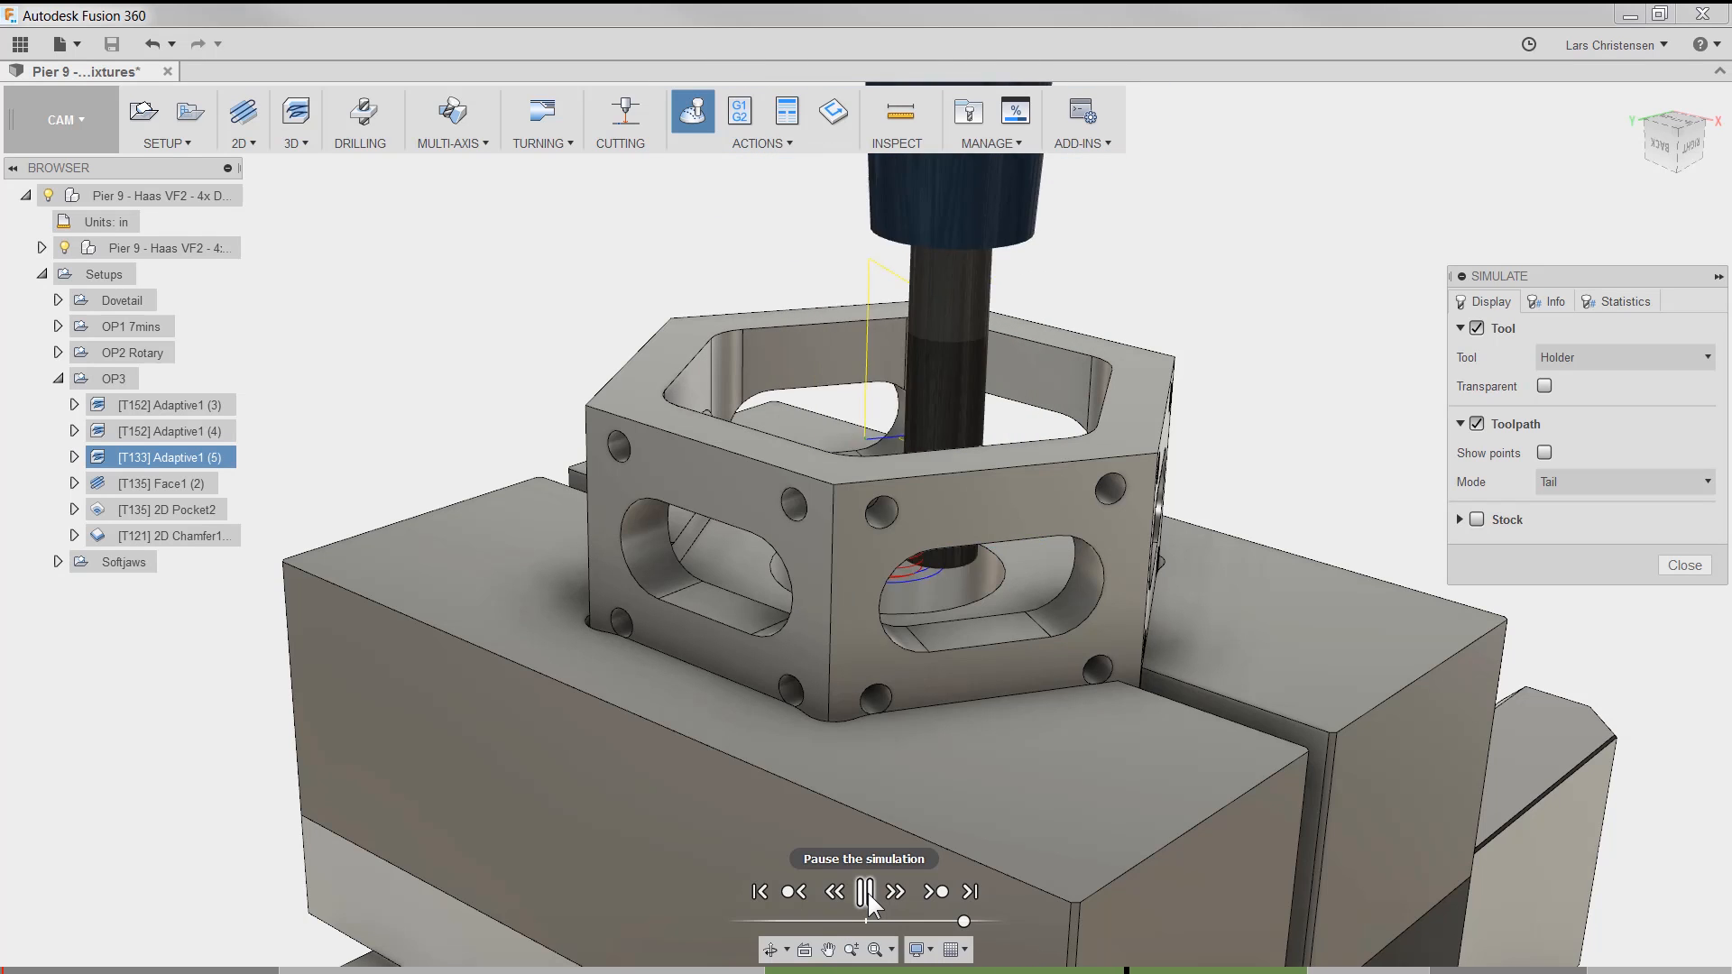
Pause the simulation and bring the 1/2 inch flat end mill up for editing
left_click(895, 891)
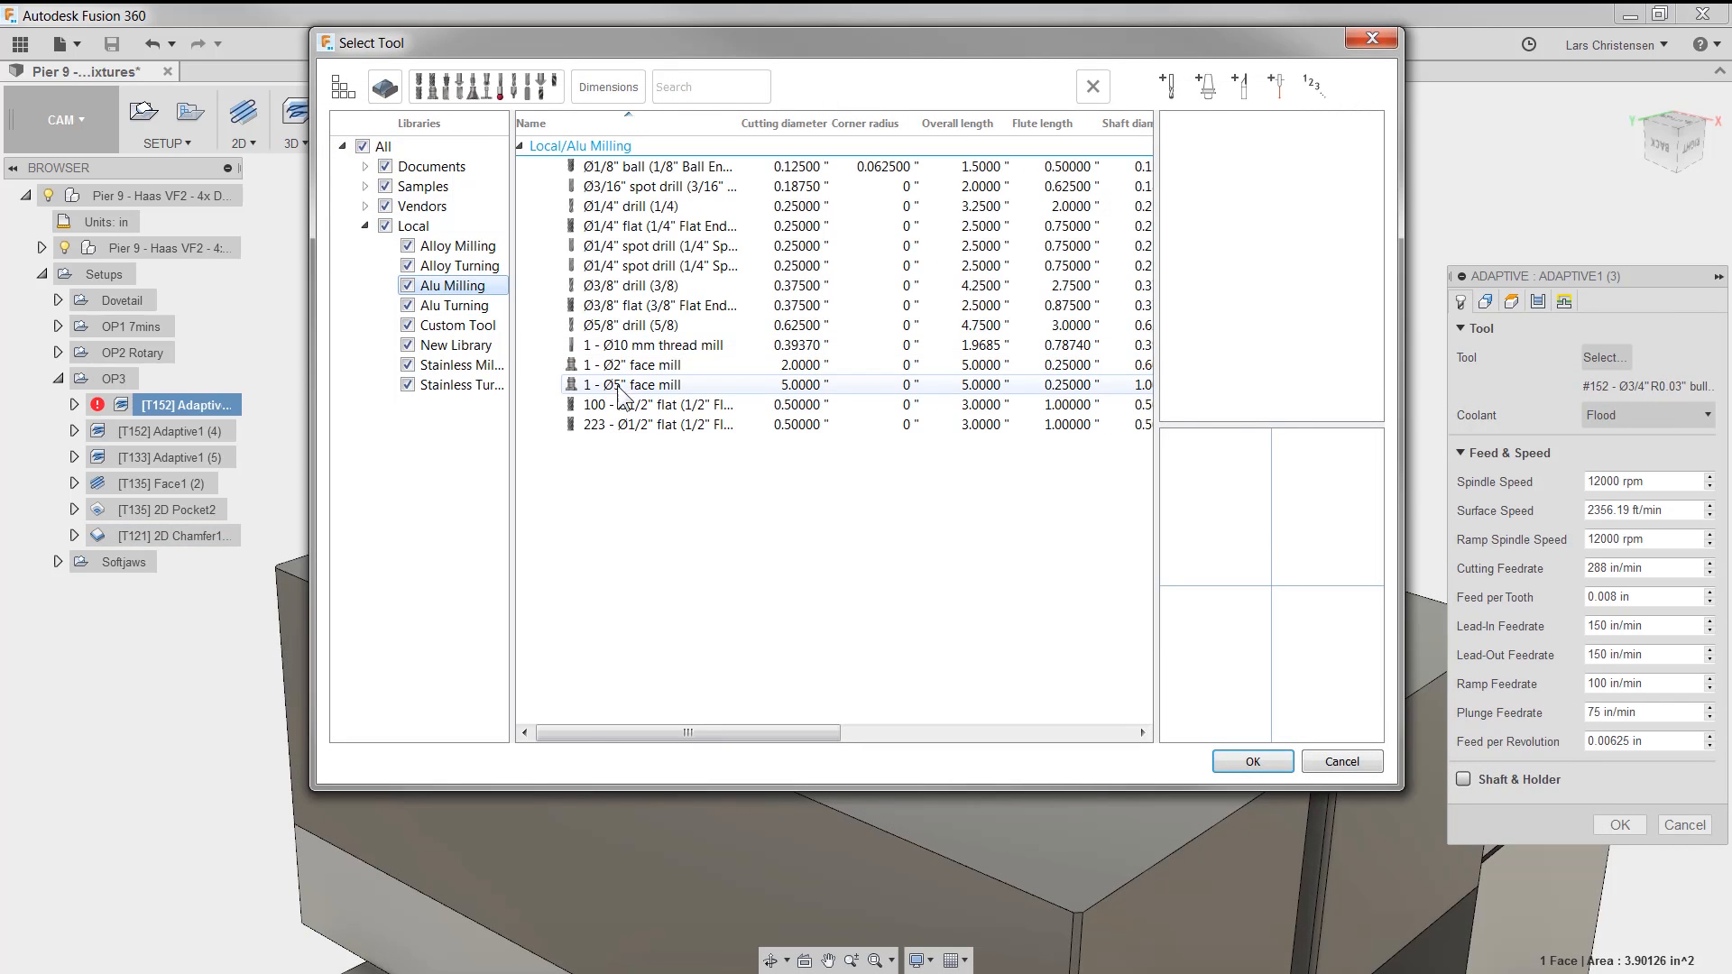
right_click(657, 424)
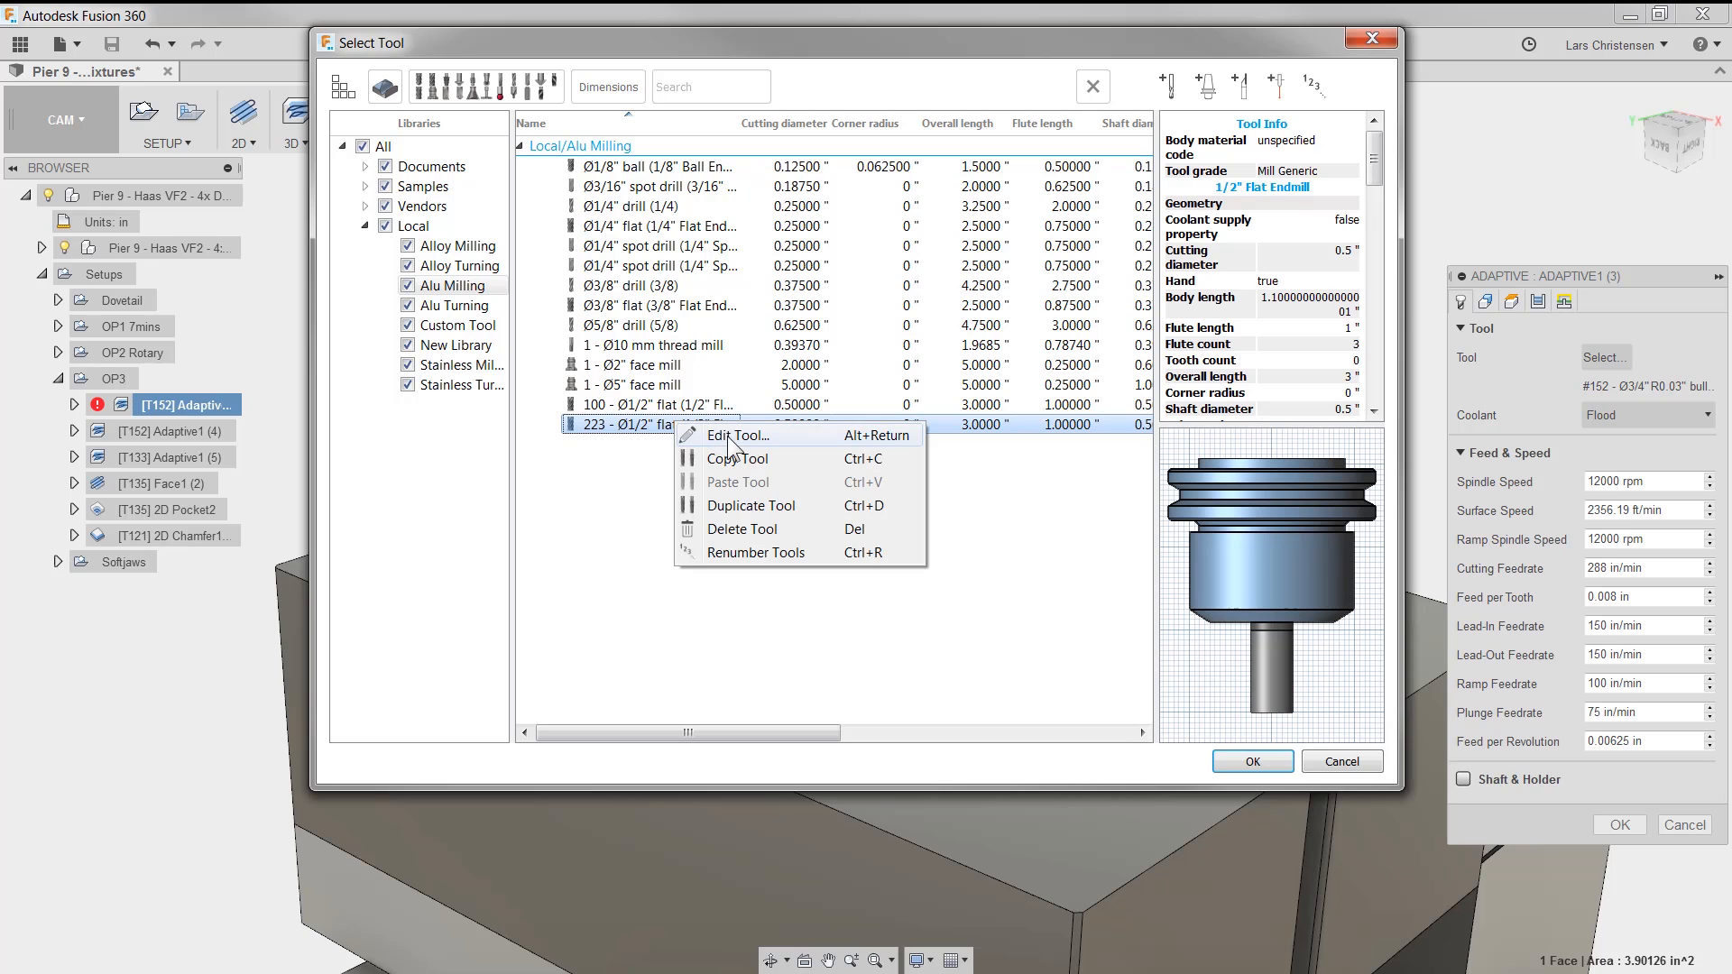
left_click(736, 435)
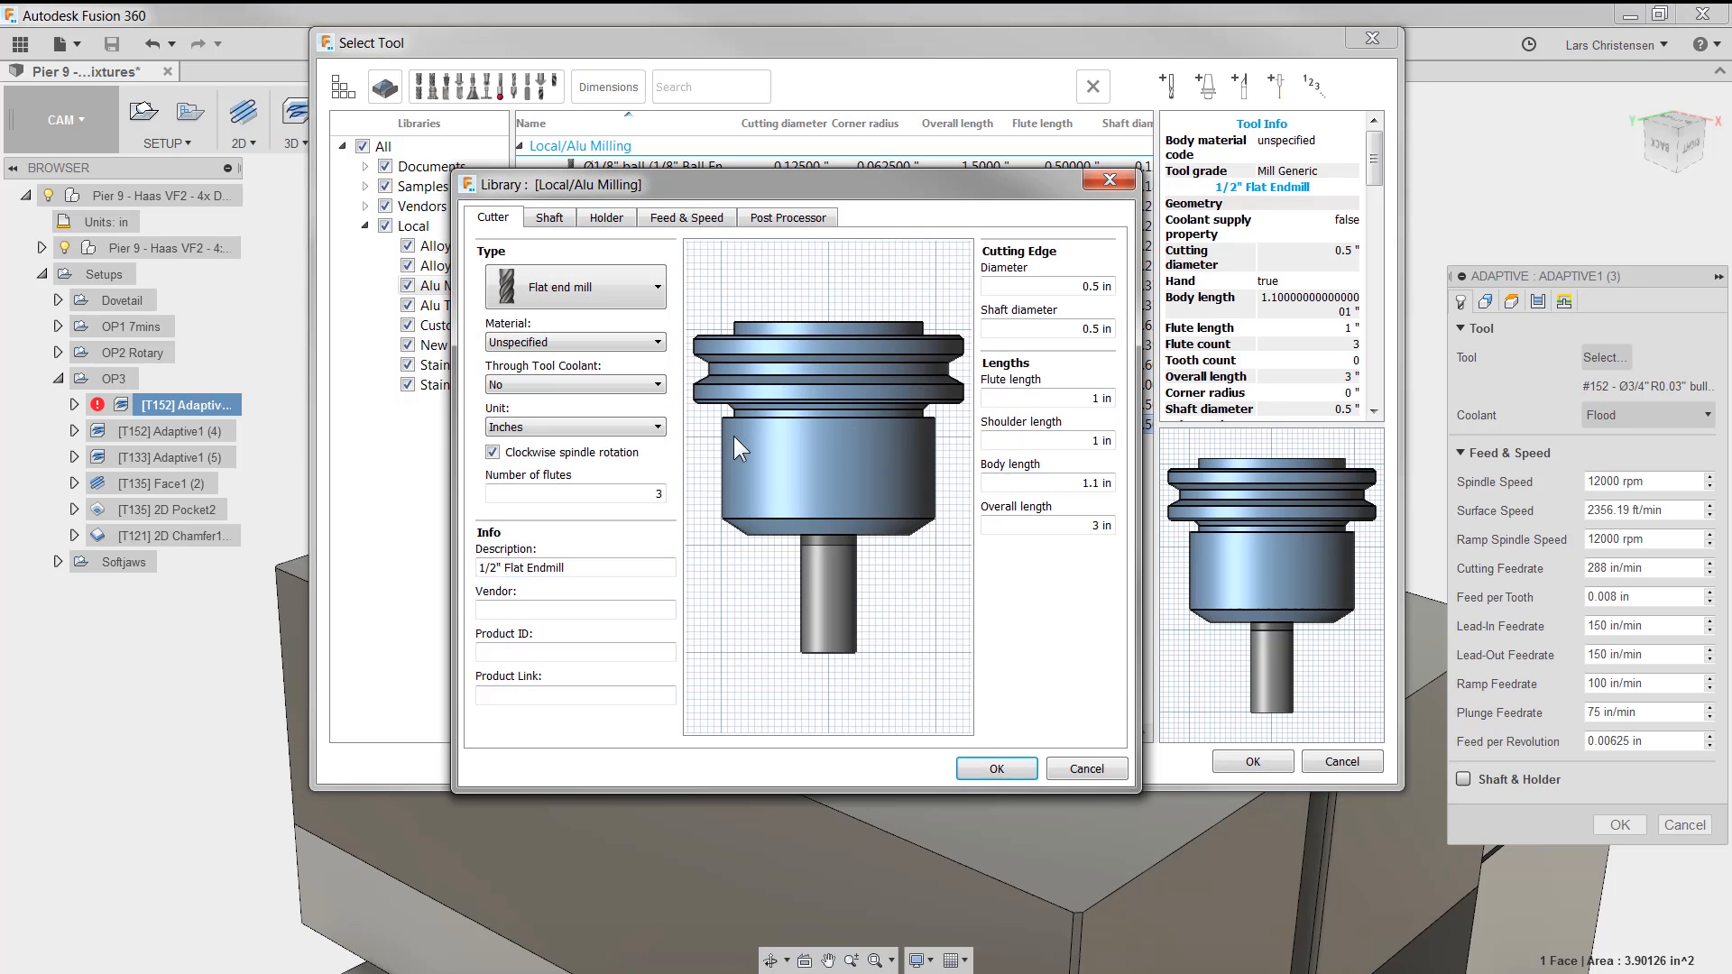
Enable Cloud Libraries in the General > CAM preferences
left_click(1612, 45)
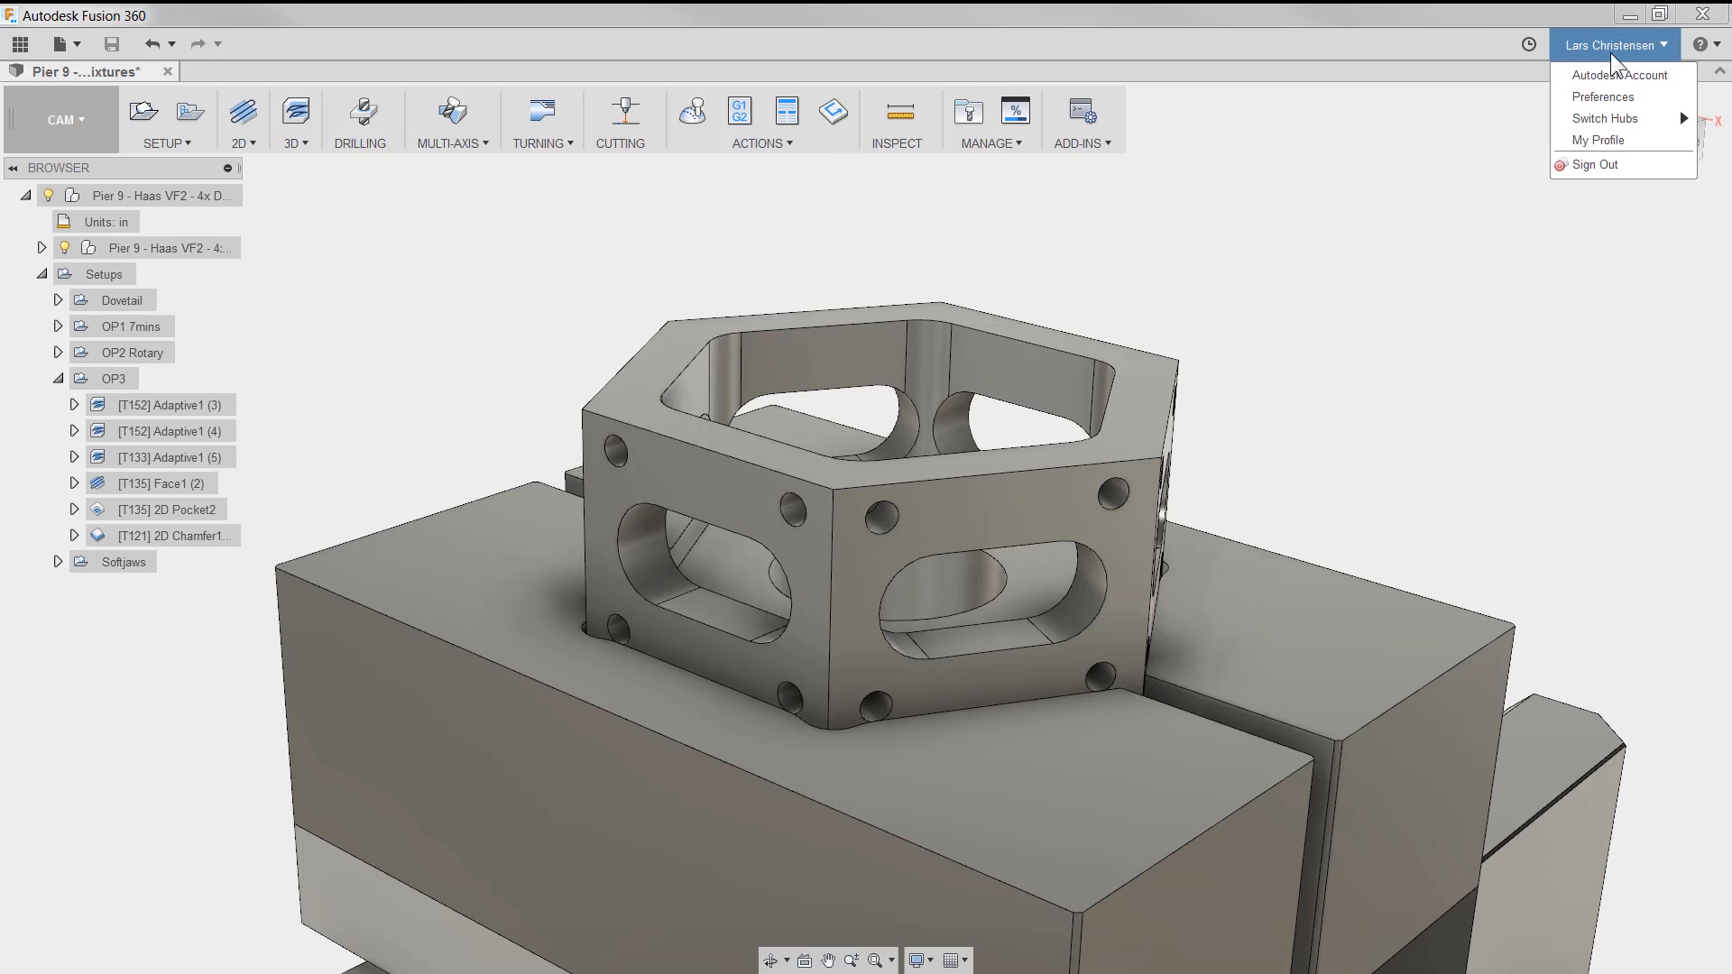
left_click(1603, 95)
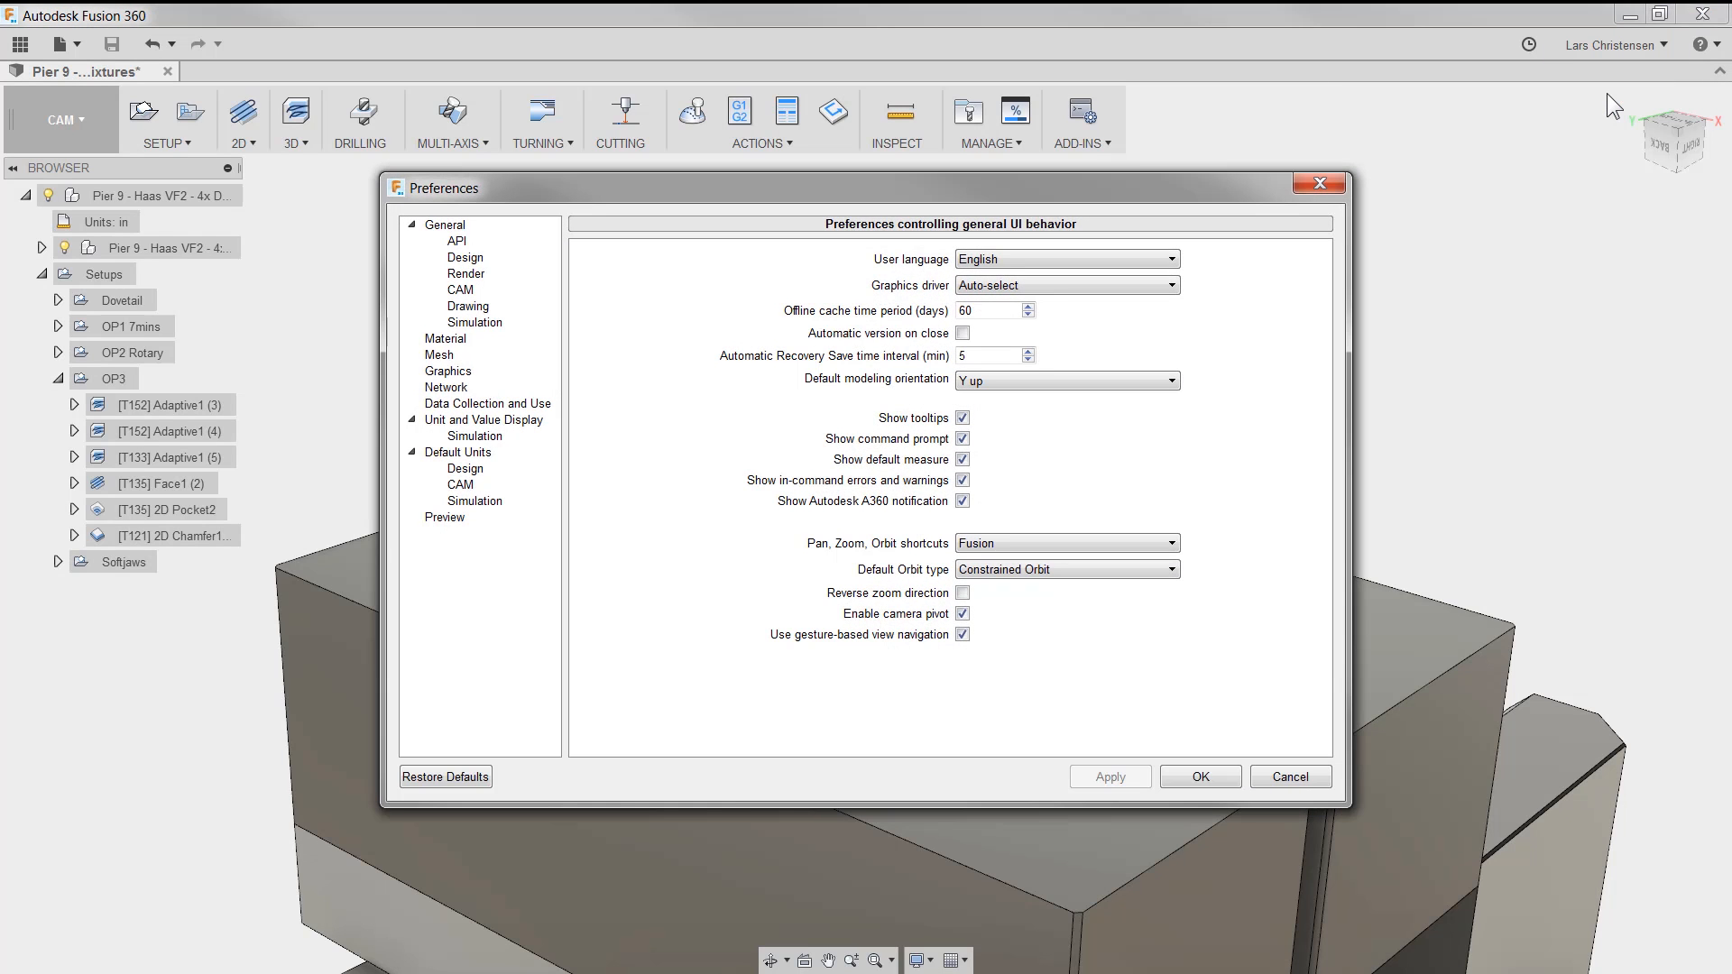
left_click(460, 288)
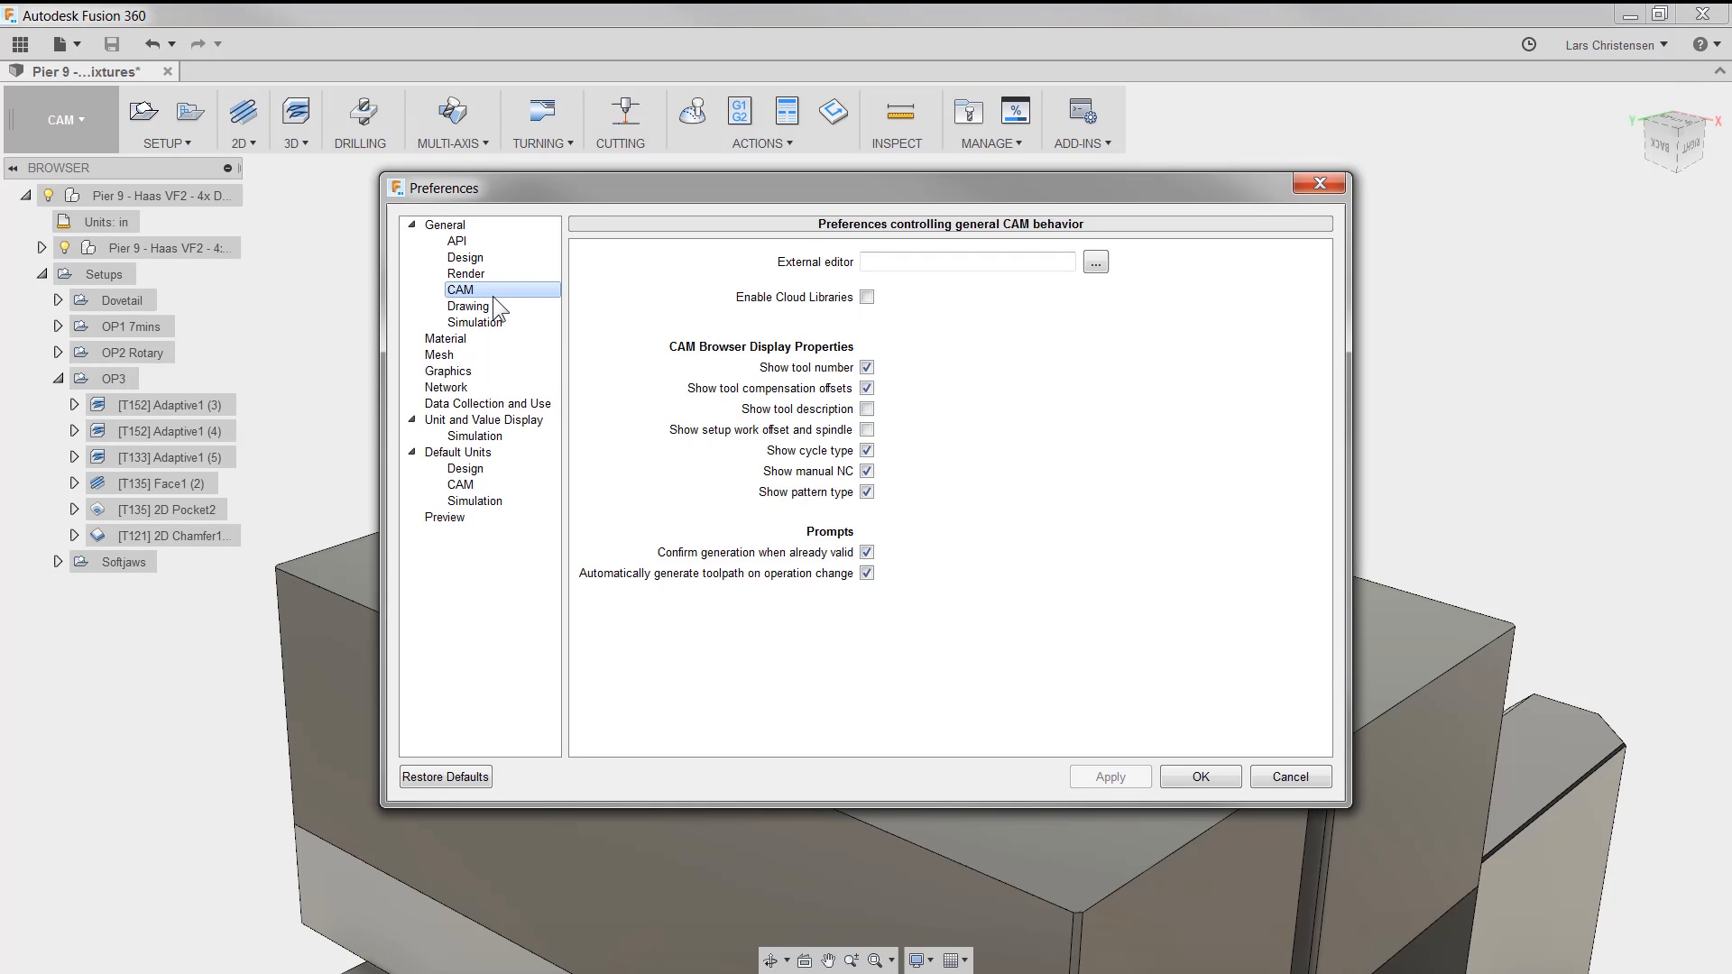
left_click(866, 298)
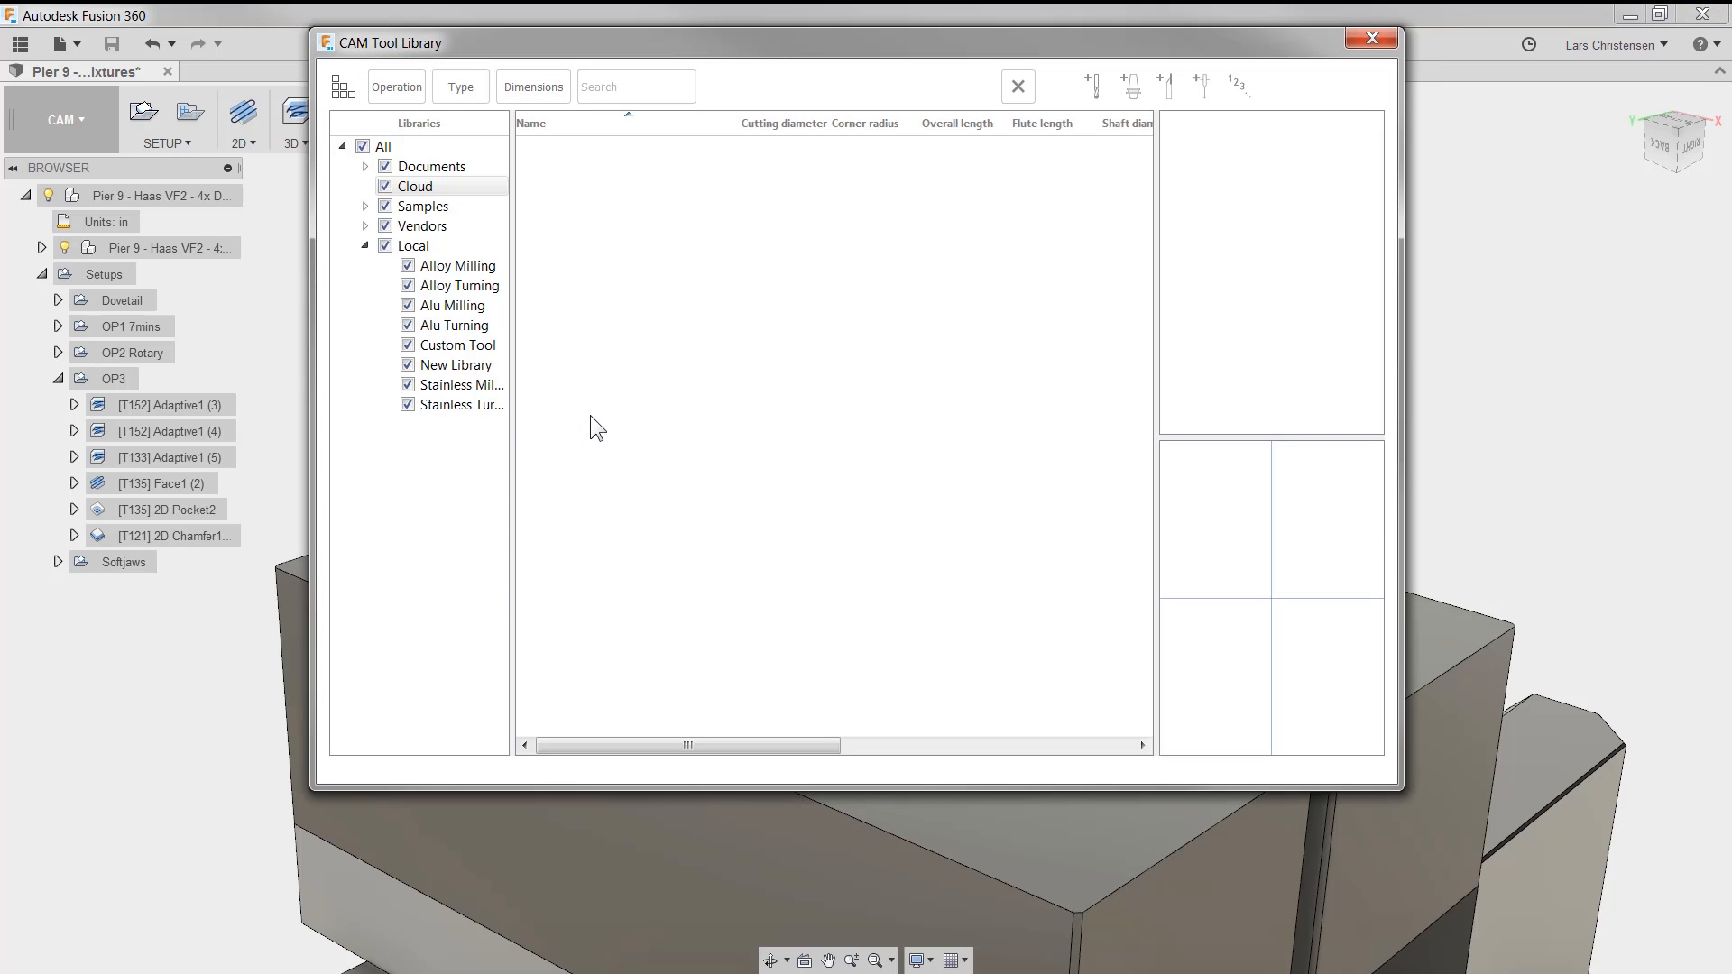
Add a tool library under Cloud, keeping the default name New Library
right_click(415, 186)
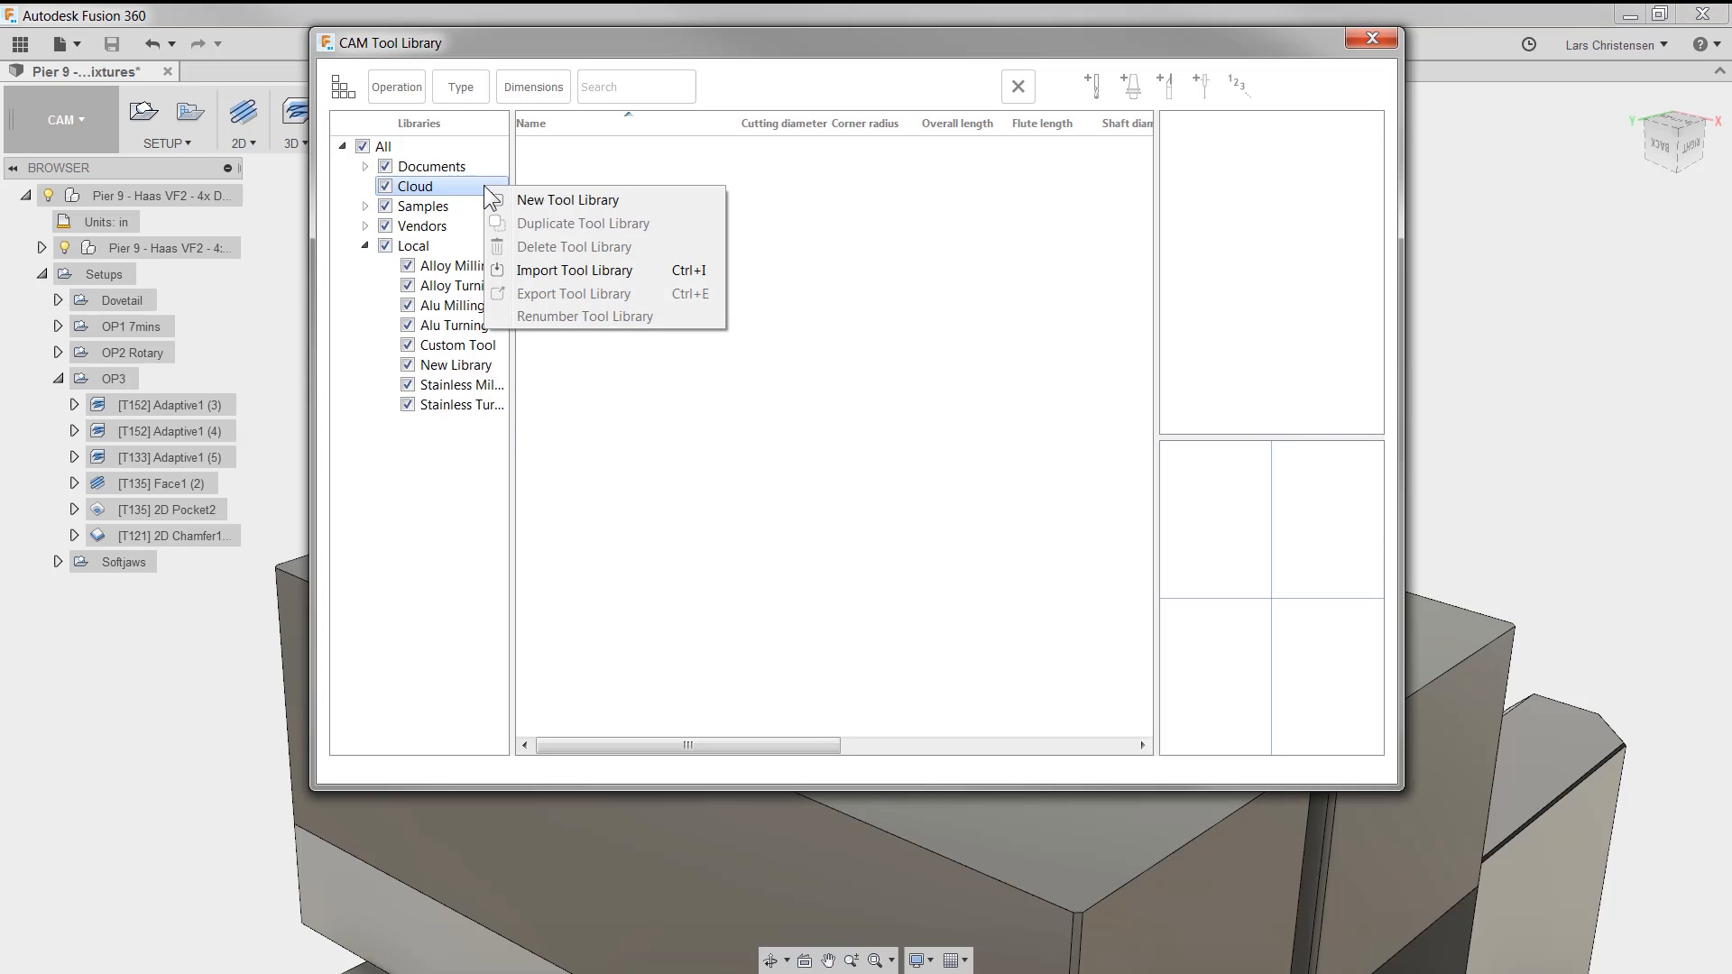
left_click(567, 200)
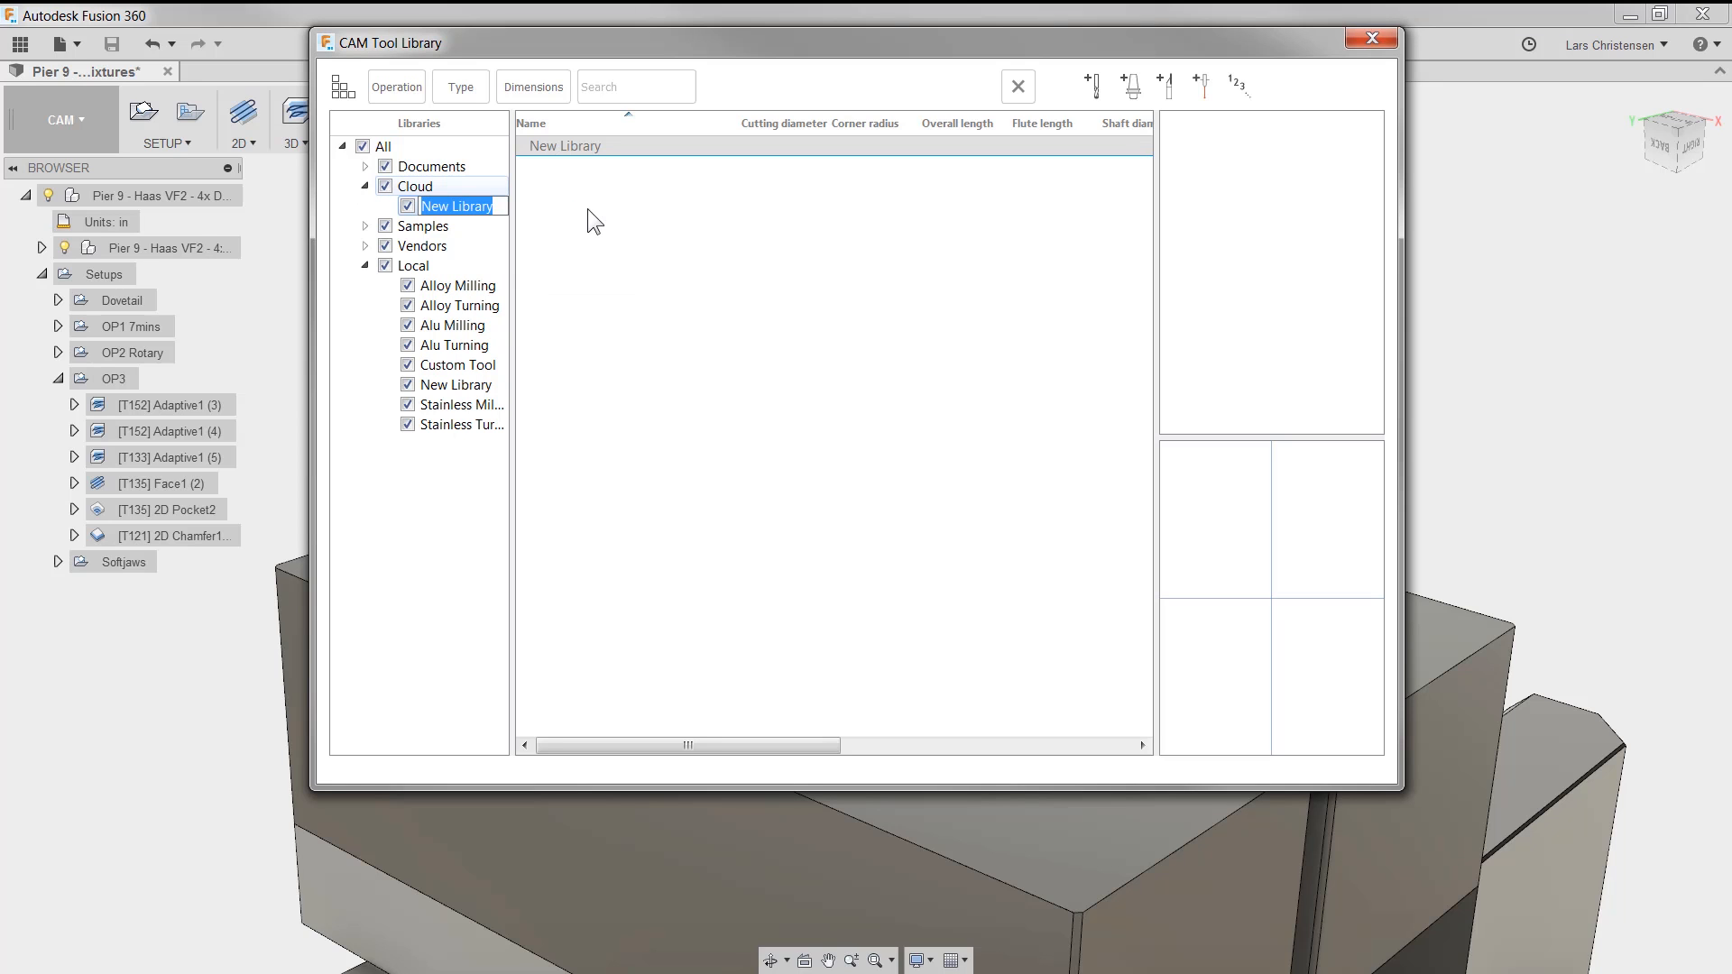
left_click(454, 325)
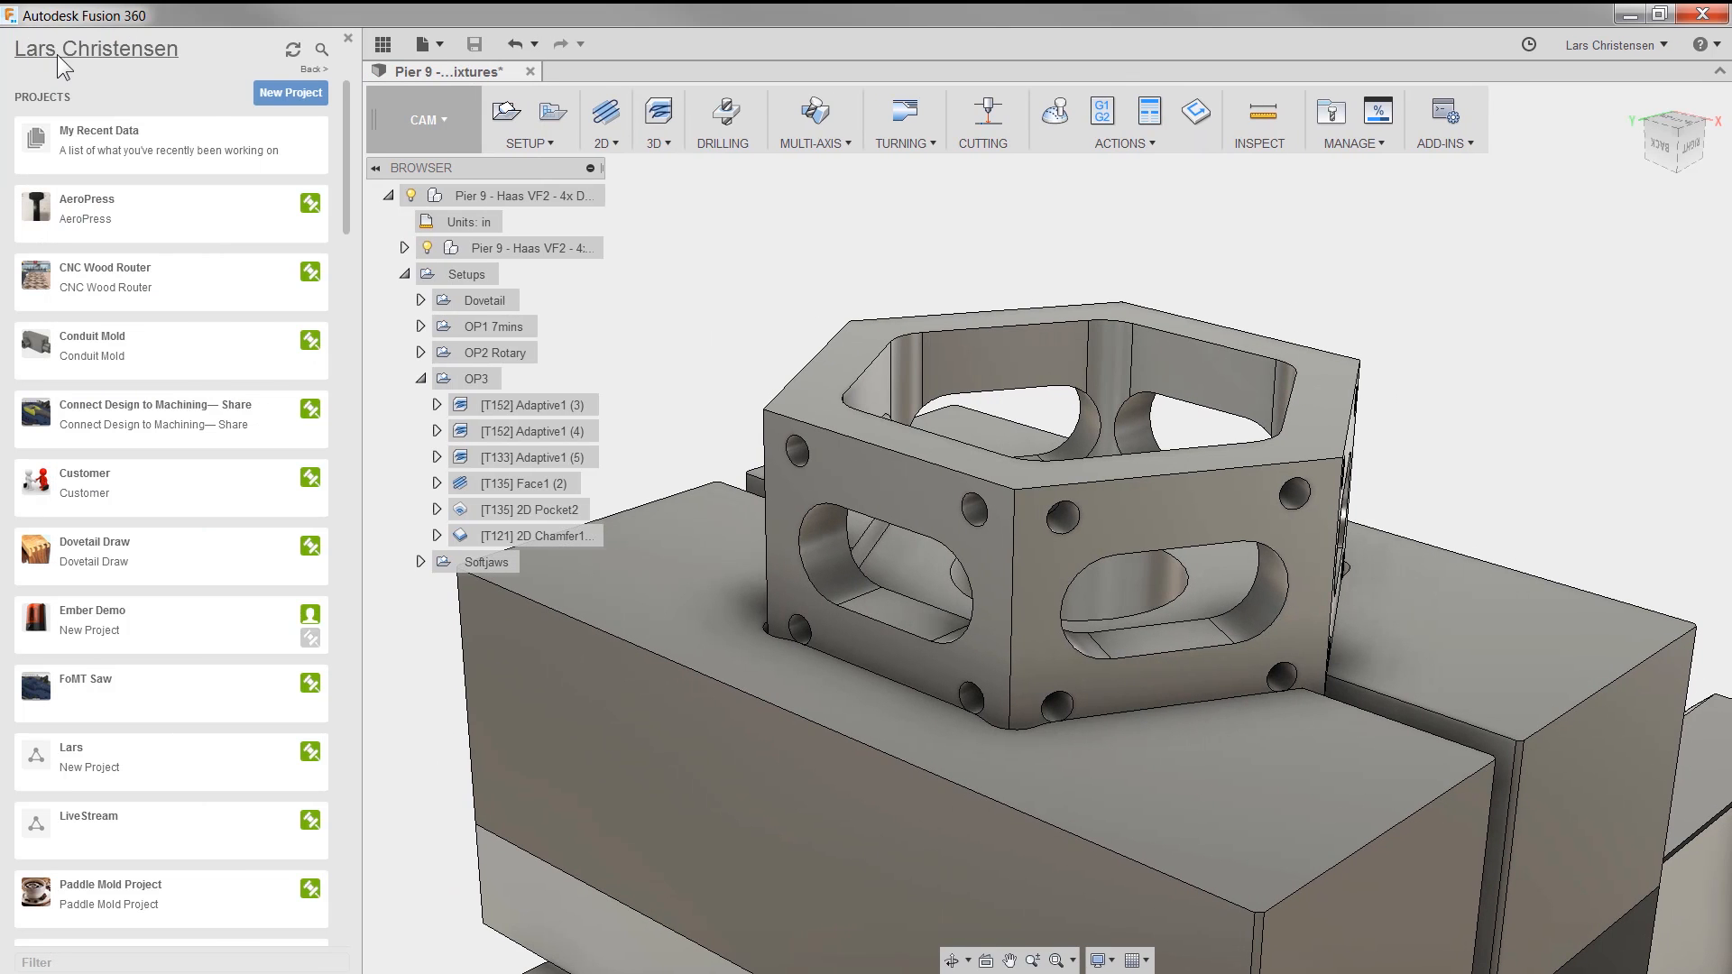
Browse the data panel down to Assets > CAMTools and resume the toolpath simulation
scroll("down", 3)
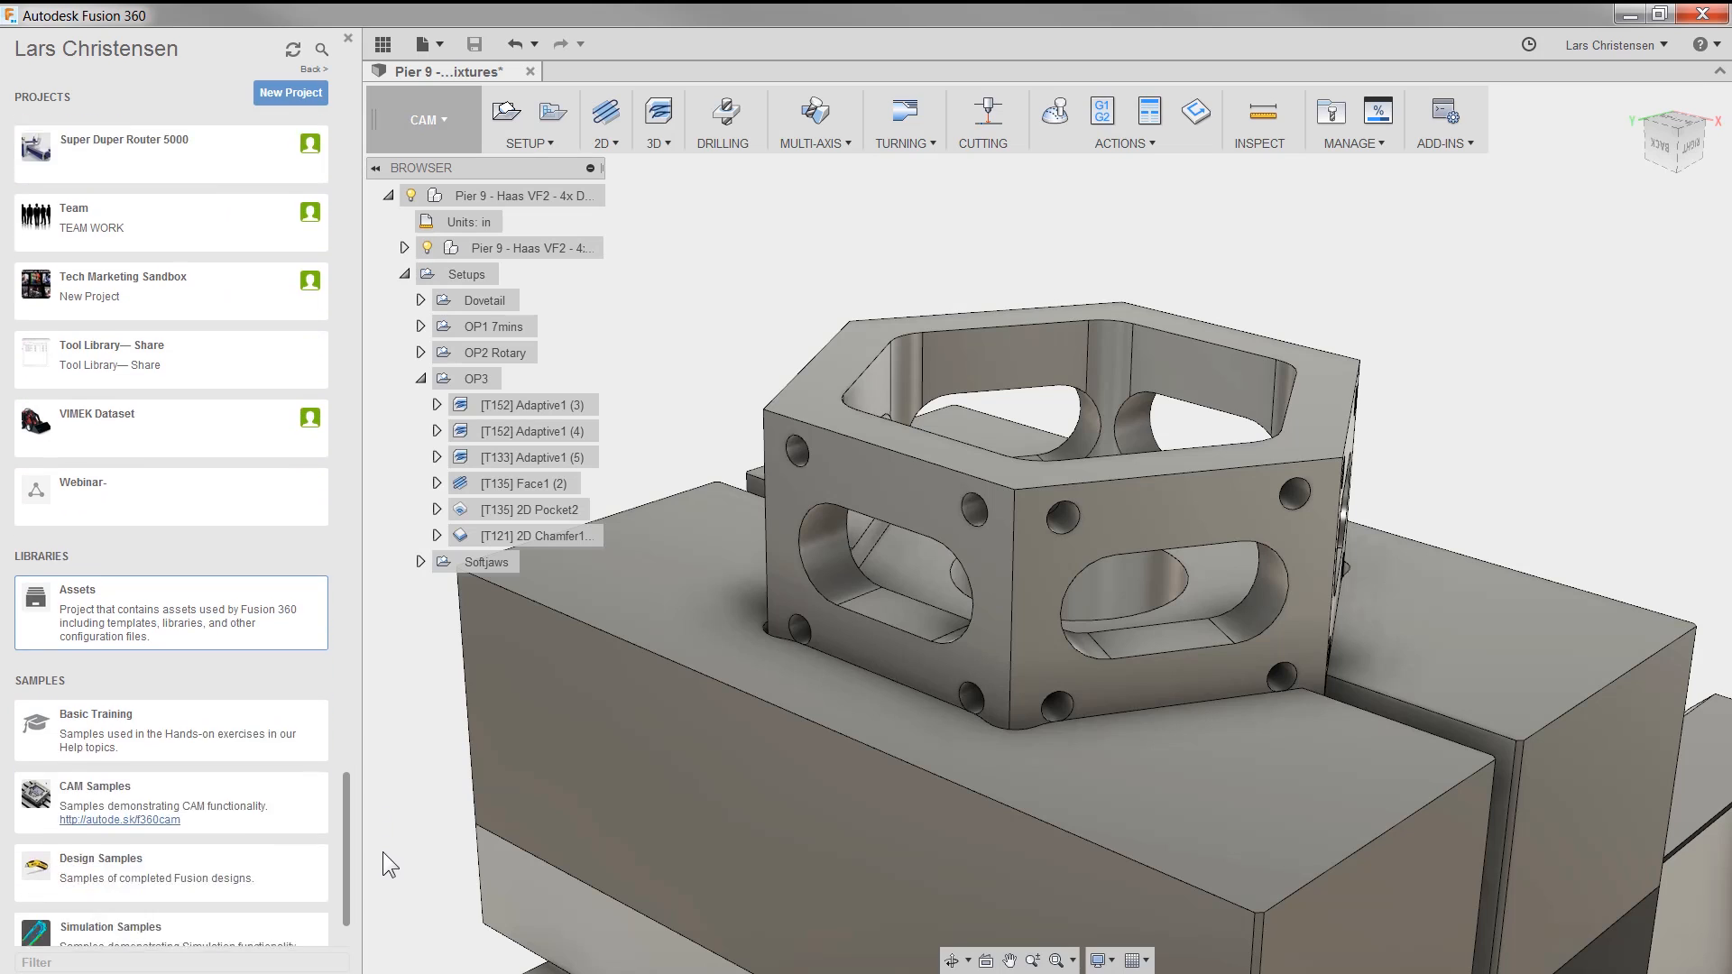
scroll("down", 3)
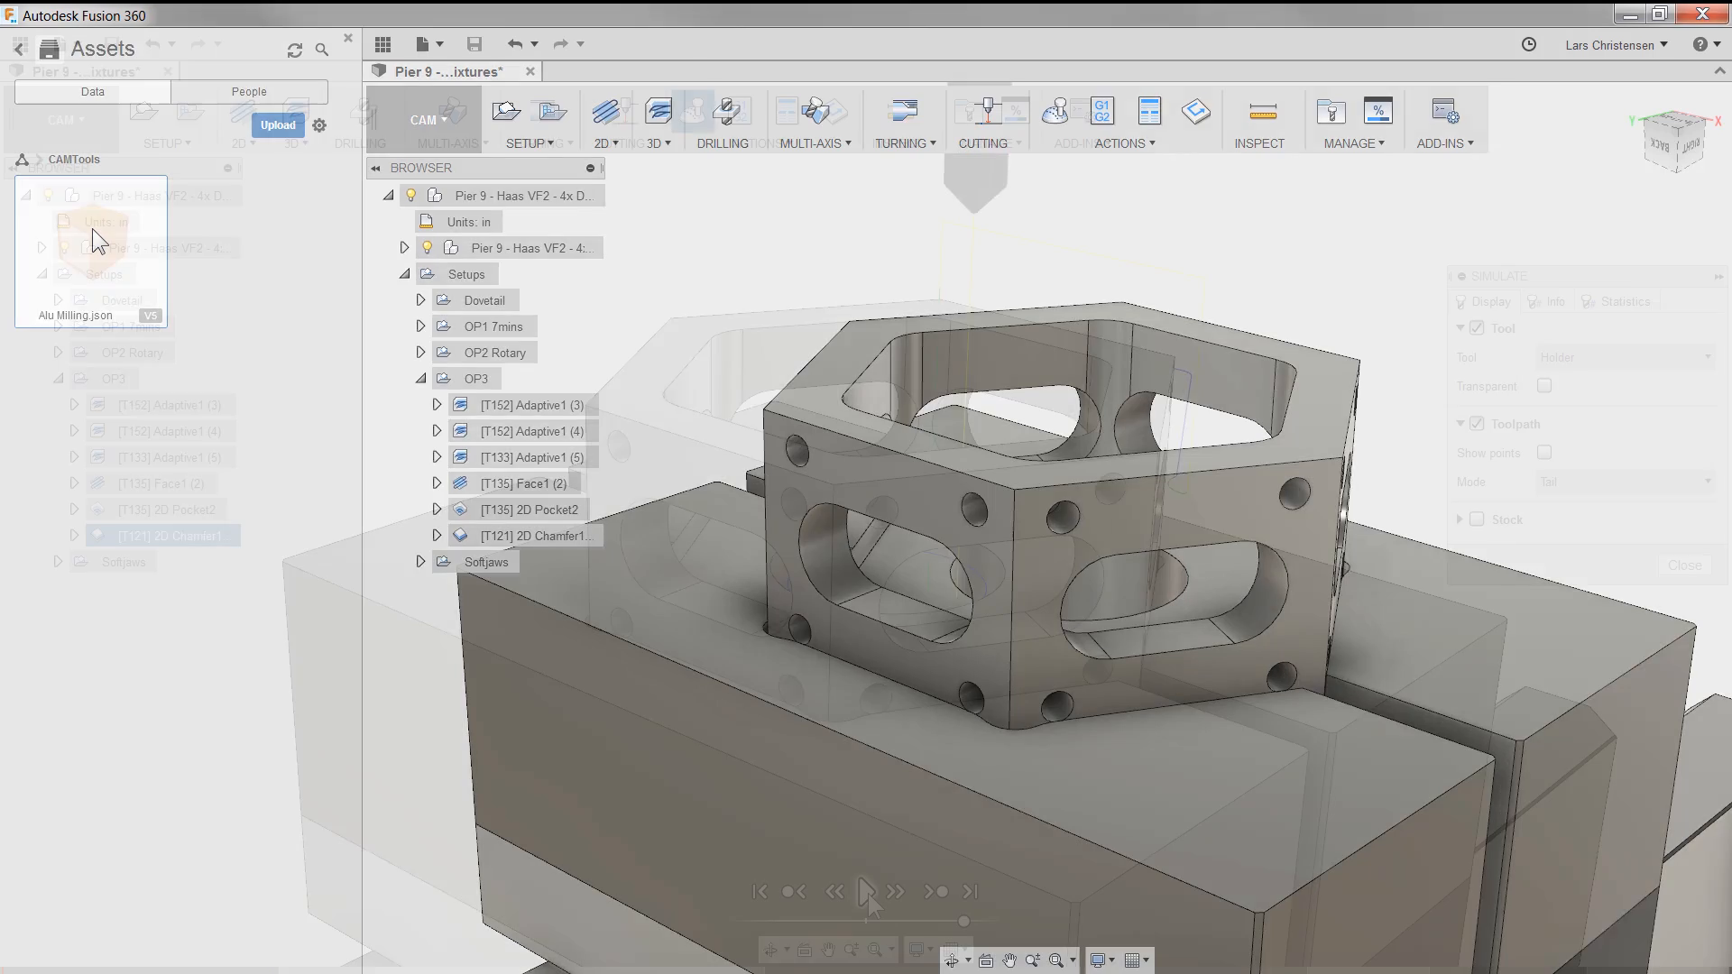
left_click(864, 891)
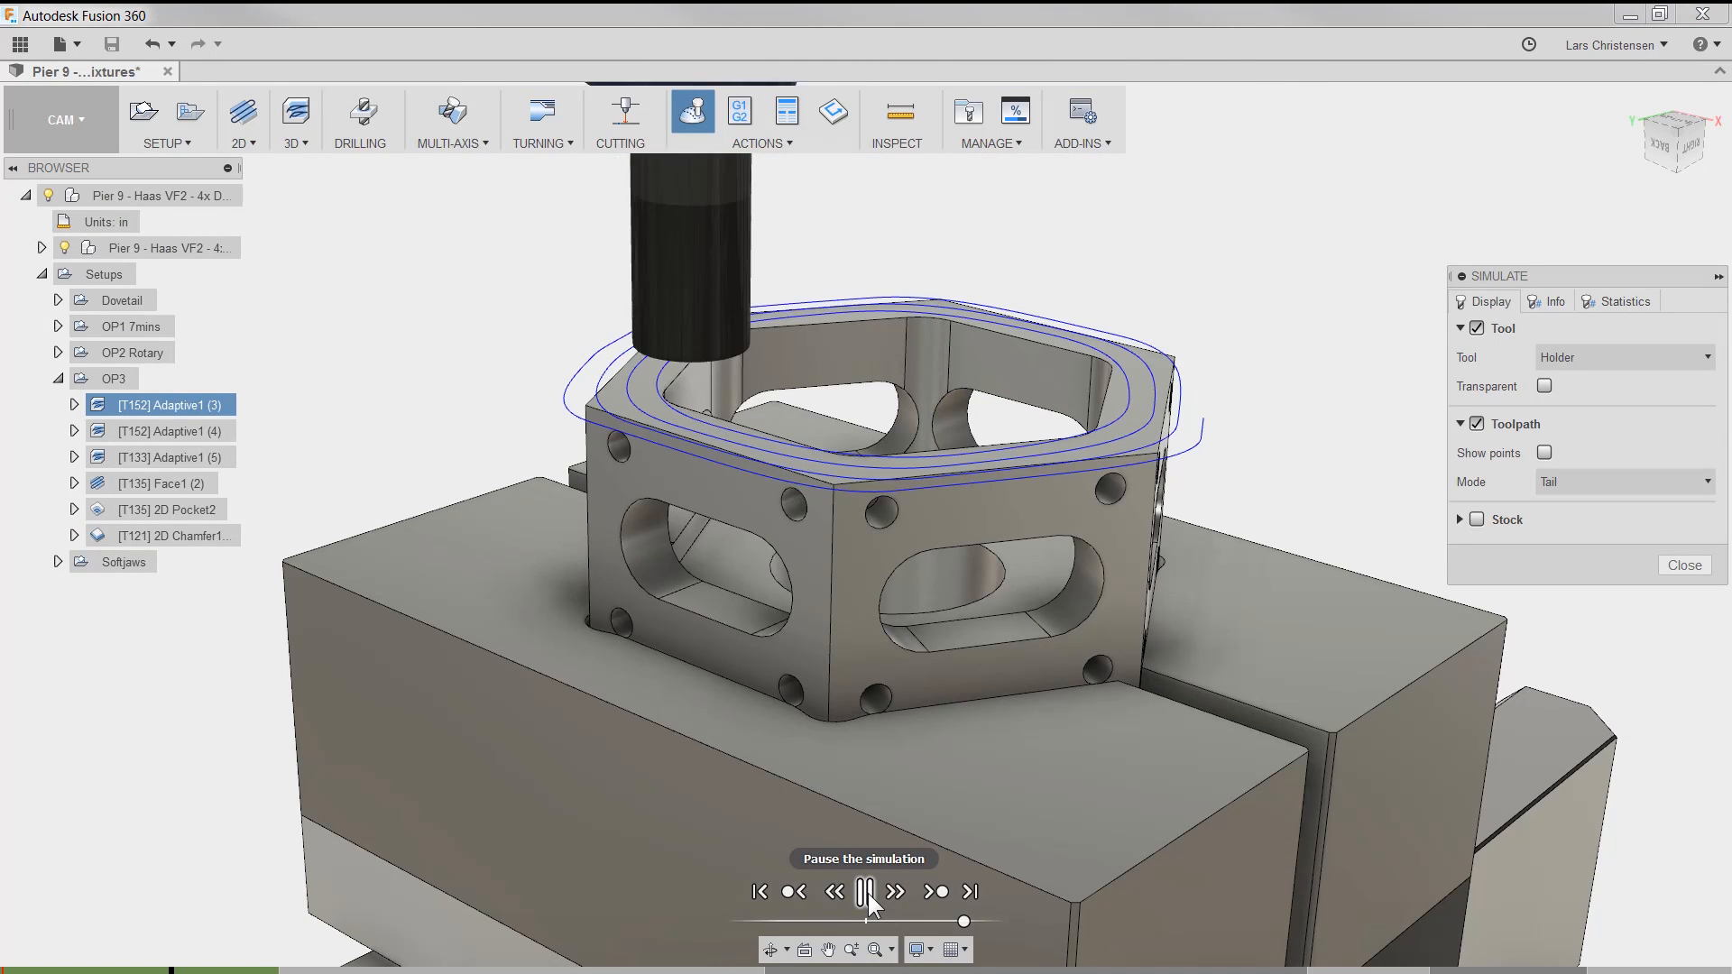